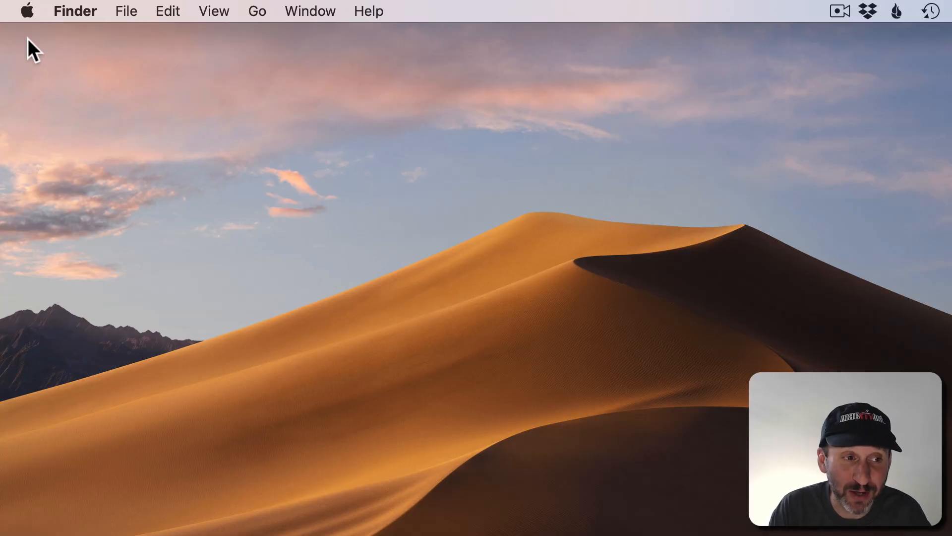
Show the Apple menu from the Finder desktop
{"action": "left_click", "coordinate": [26, 11]}
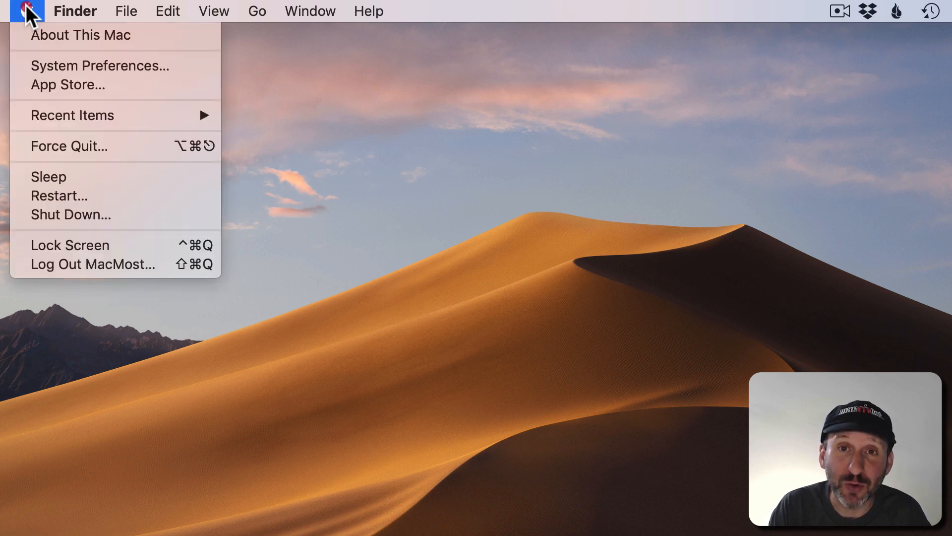
Go into System Preferences and review the Trackpad's Point & Click options
{"action": "left_click", "coordinate": [99, 65]}
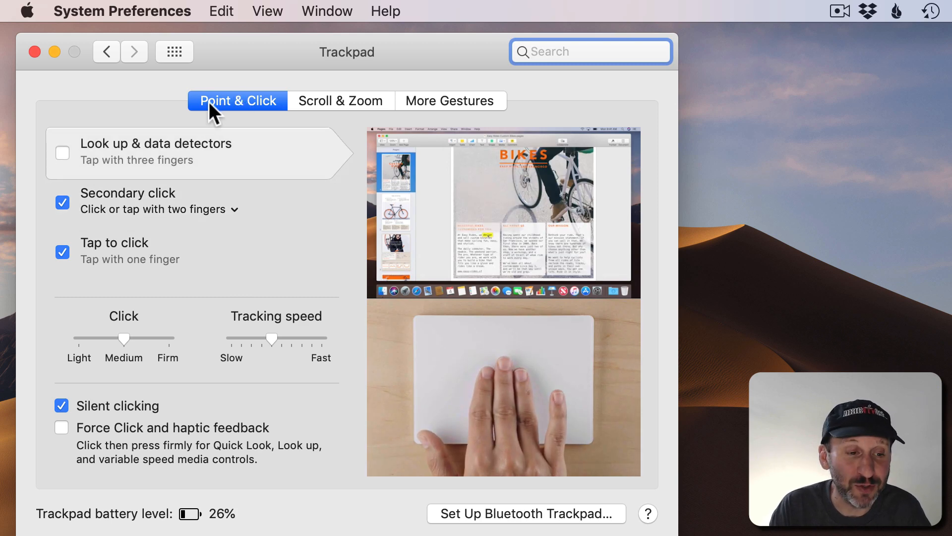
{"action": "left_click", "coordinate": [450, 100]}
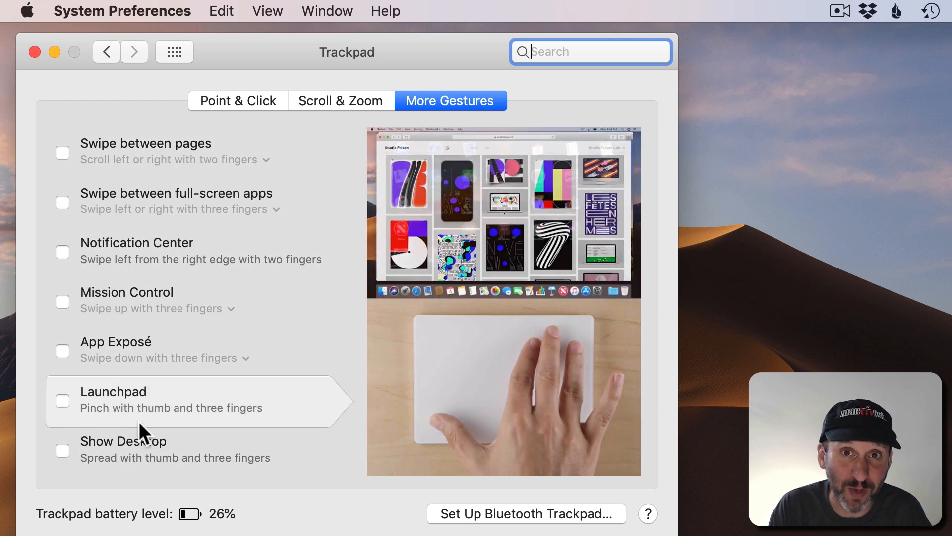
Enable Swipe between pages (scroll left or right with two fingers)
{"action": "left_click", "coordinate": [62, 152]}
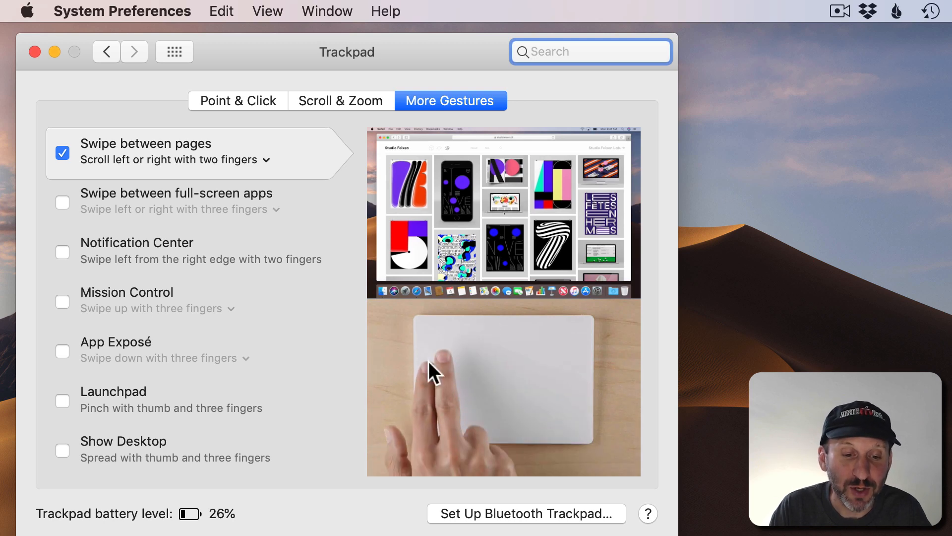
{"action": "mouse_move", "coordinate": [194, 194]}
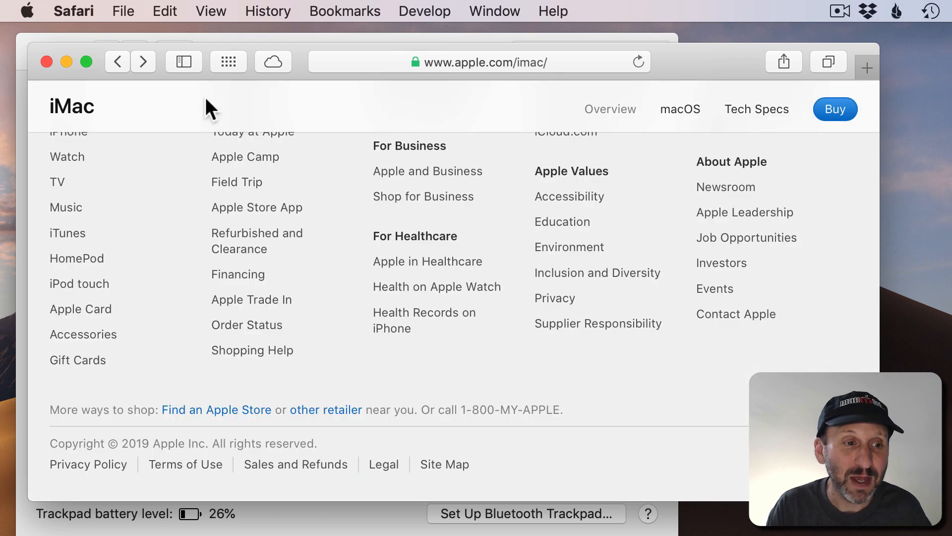
Switch to Safari showing the apple.com/imac page to try the swipe gesture
{"action": "left_click", "coordinate": [268, 11]}
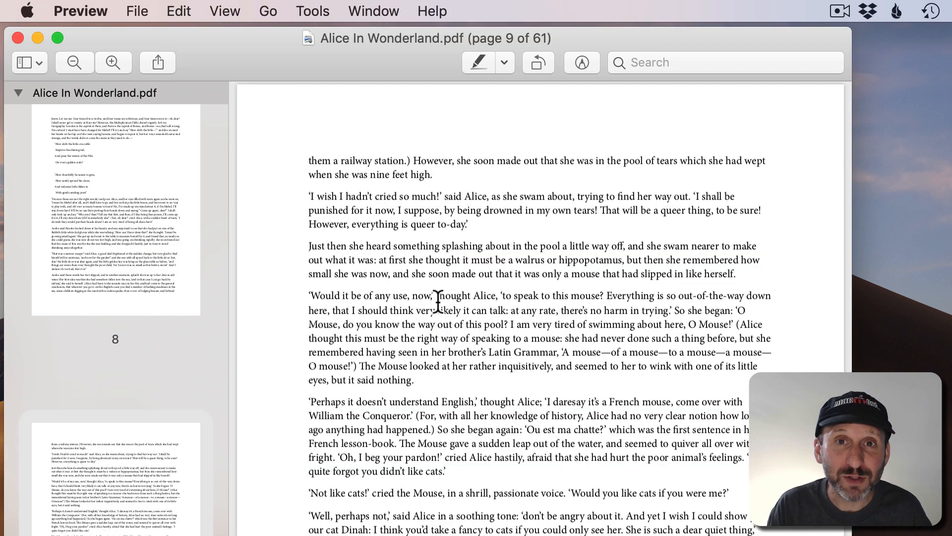
{"action": "mouse_move", "coordinate": [458, 161]}
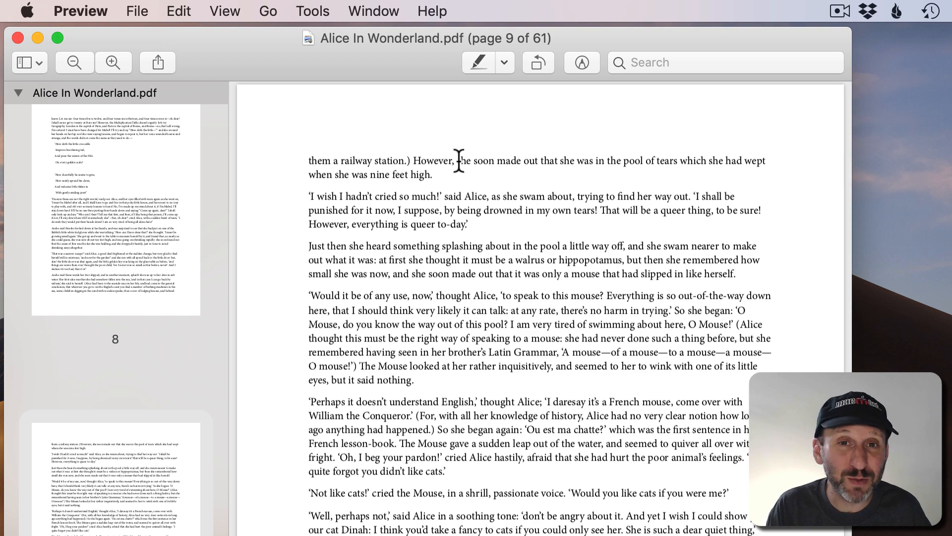
Display the Alice In Wonderland PDF in Single Page view
{"action": "left_click", "coordinate": [23, 63]}
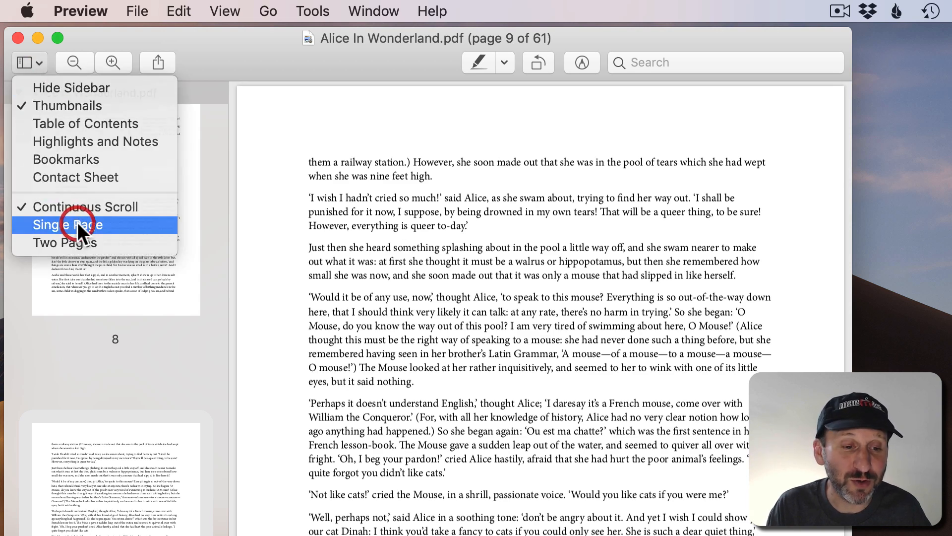
{"action": "left_click", "coordinate": [67, 225]}
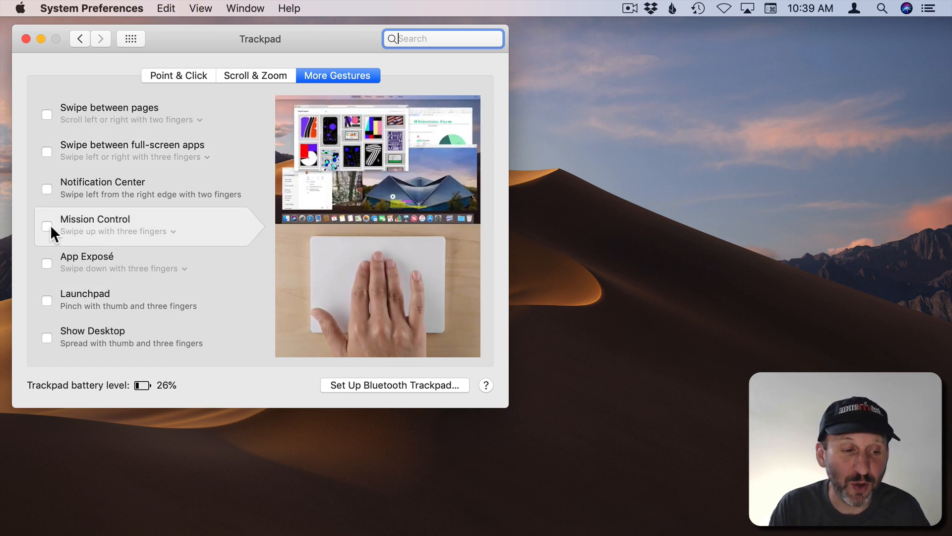
Enable the three-finger upward swipe gesture for Mission Control
{"action": "left_click", "coordinate": [46, 226]}
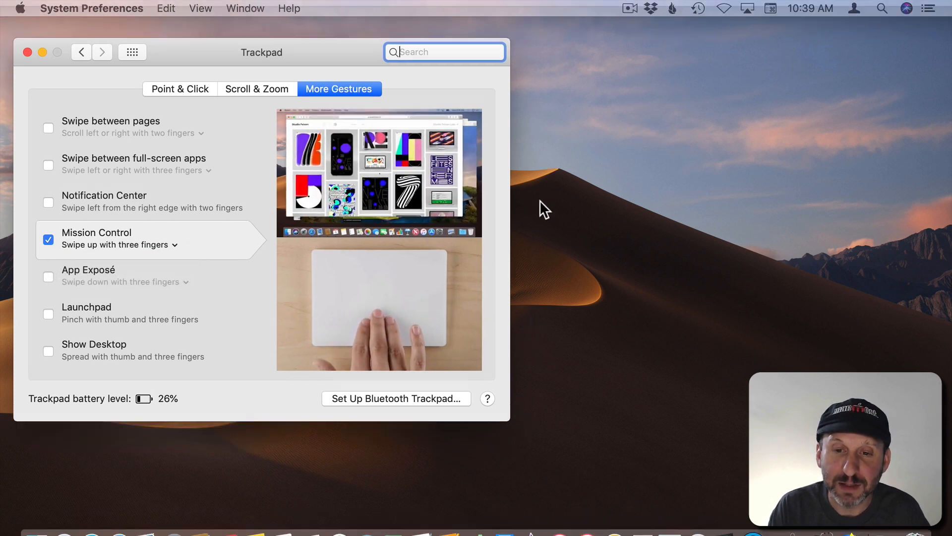
{"action": "left_click", "coordinate": [48, 263]}
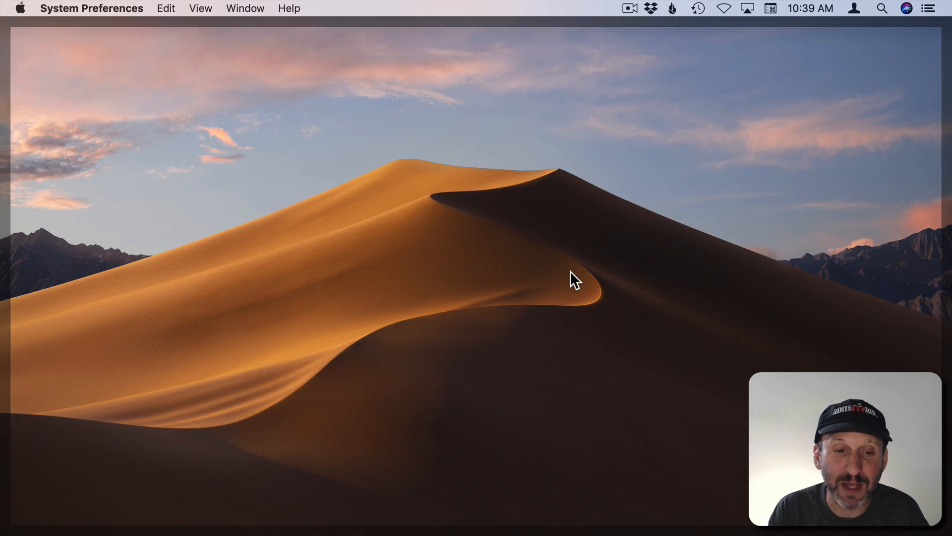
{"action": "left_click", "coordinate": [449, 518]}
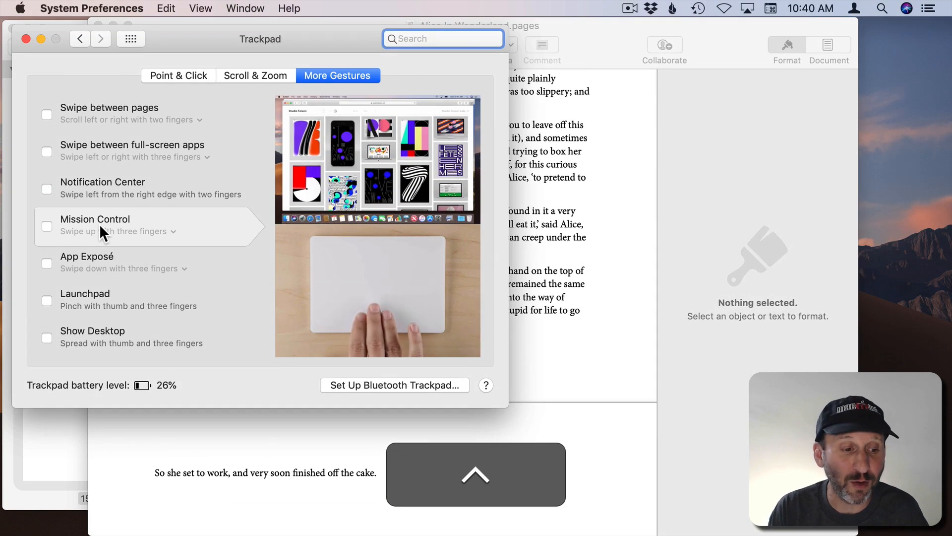
{"action": "mouse_move", "coordinate": [100, 277]}
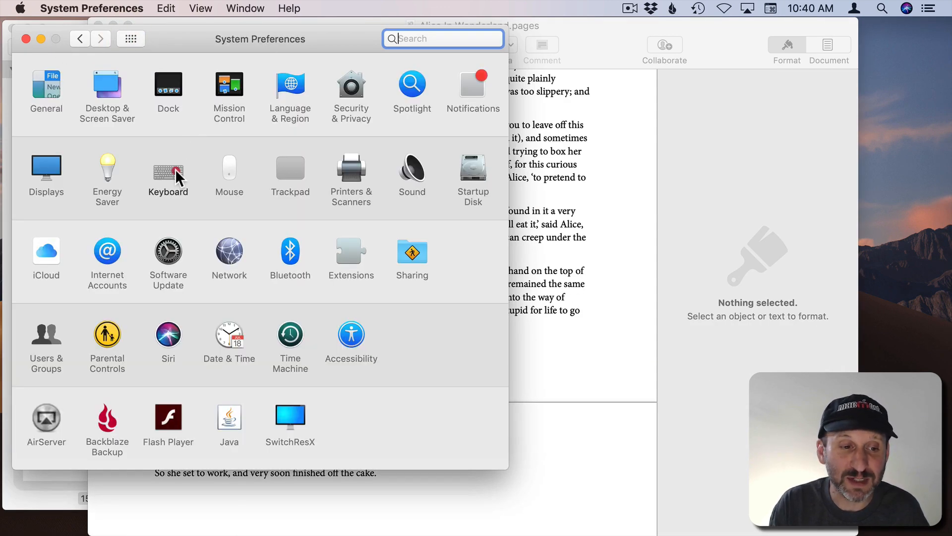
Show the Mission Control keyboard shortcuts and highlight Show Desktop (F11)
{"action": "left_click", "coordinate": [169, 168]}
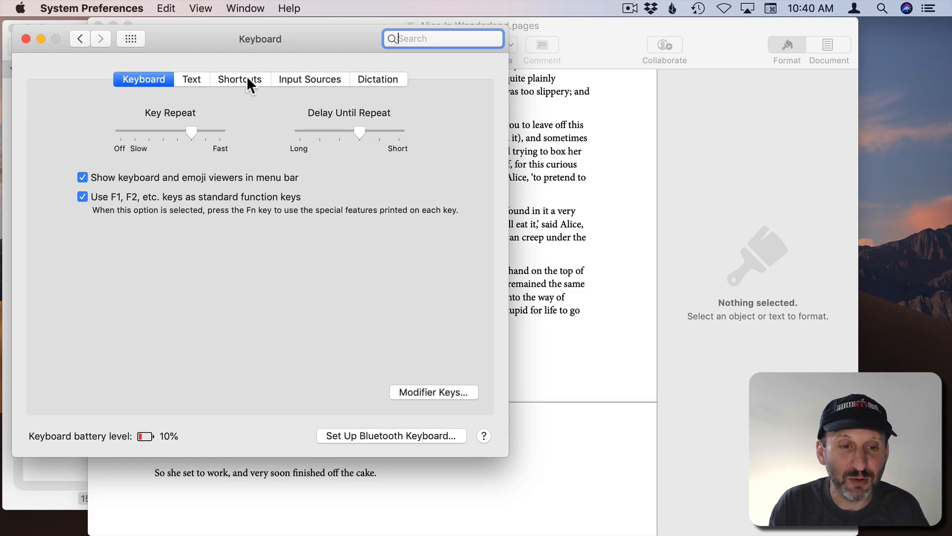
{"action": "left_click", "coordinate": [239, 79]}
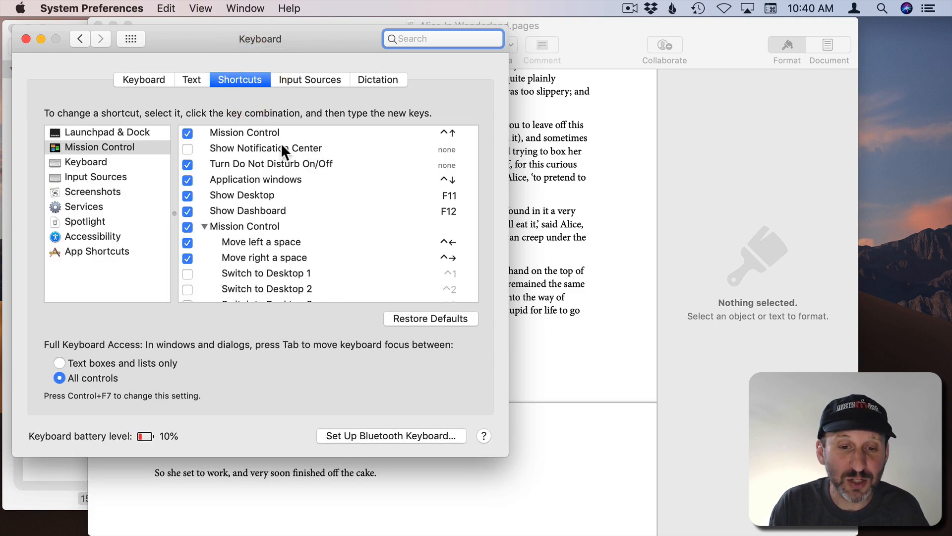
{"action": "left_click", "coordinate": [242, 195]}
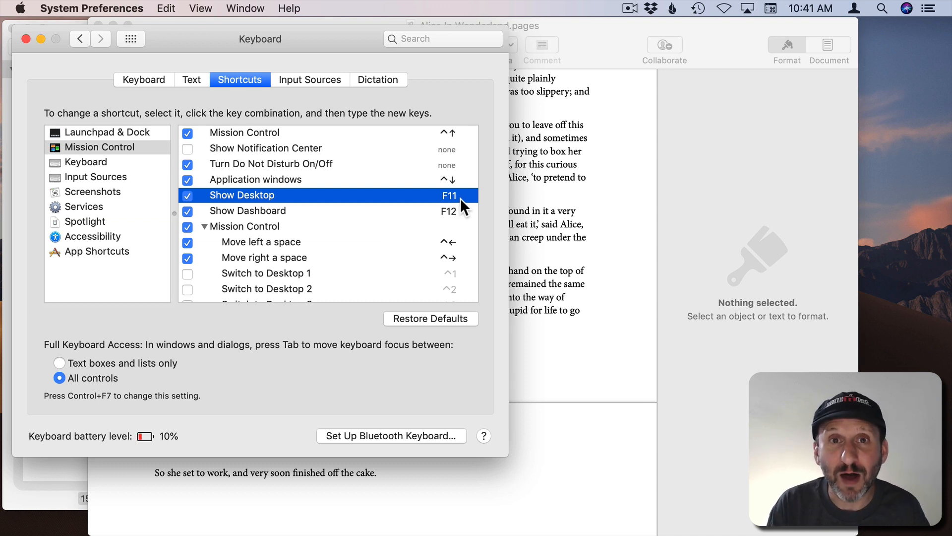
{"action": "left_click", "coordinate": [109, 132]}
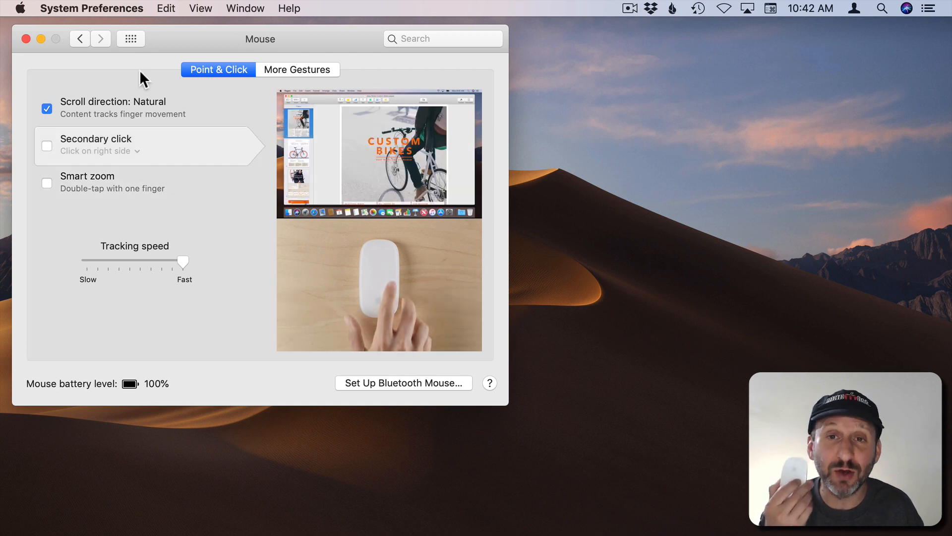
Show the Mouse's More Gestures with full-screen app swiping and Mission Control checked
{"action": "left_click", "coordinate": [297, 69]}
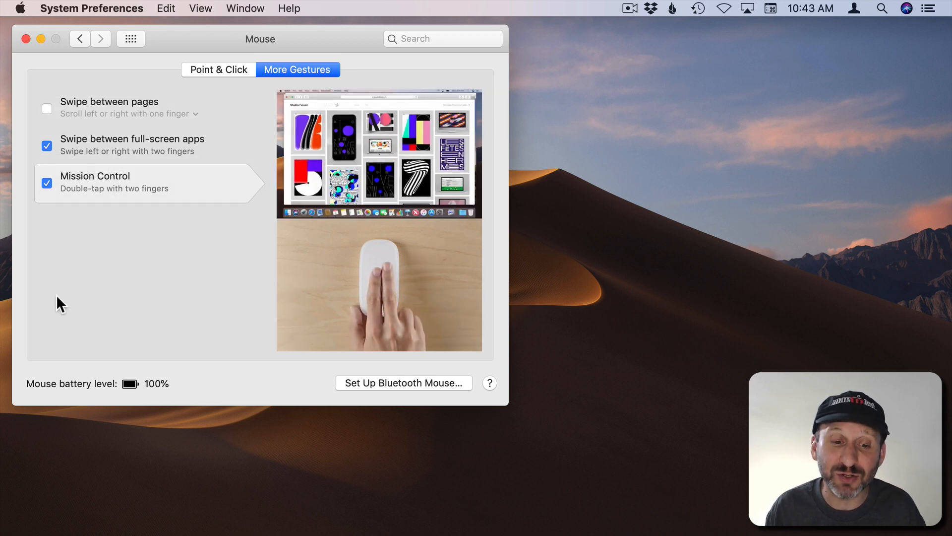